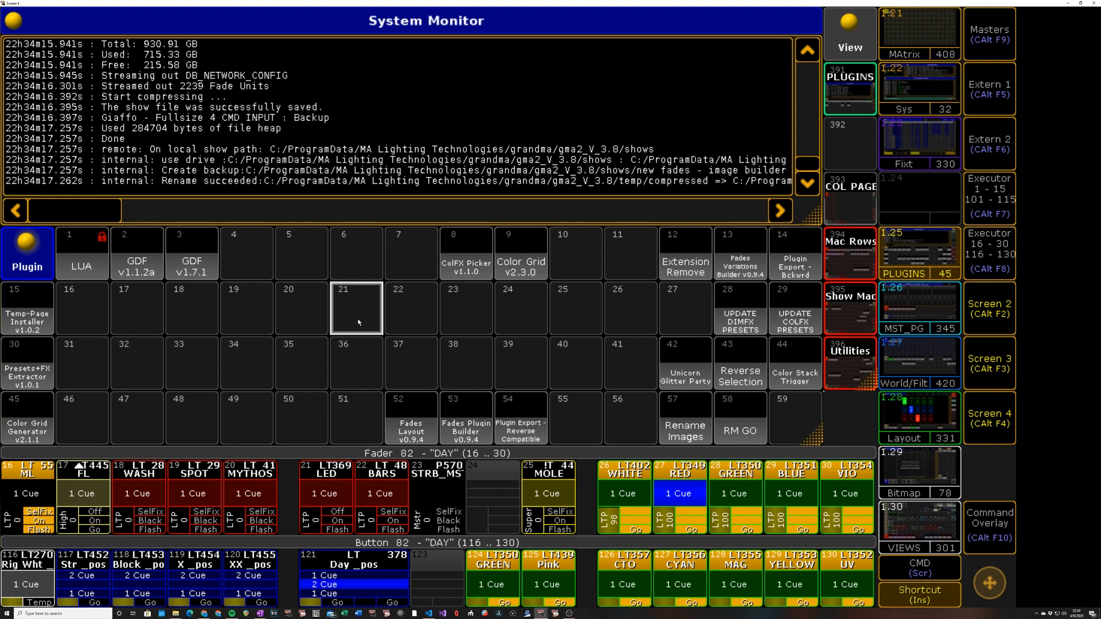
{"action": "mouse_move", "coordinate": [461, 406]}
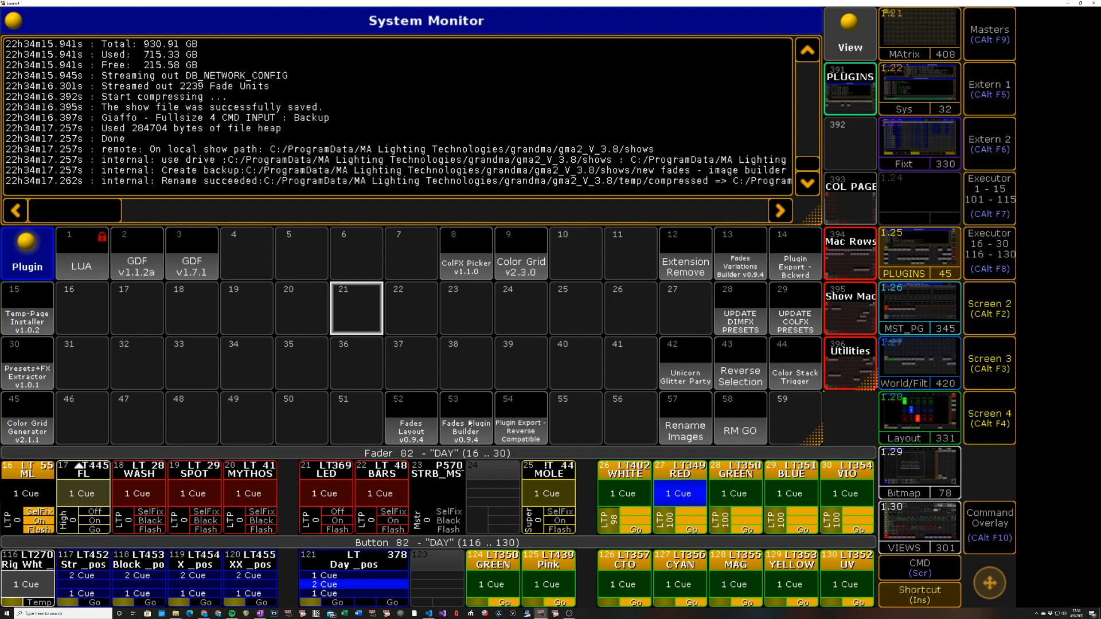
{"action": "mouse_move", "coordinate": [540, 436]}
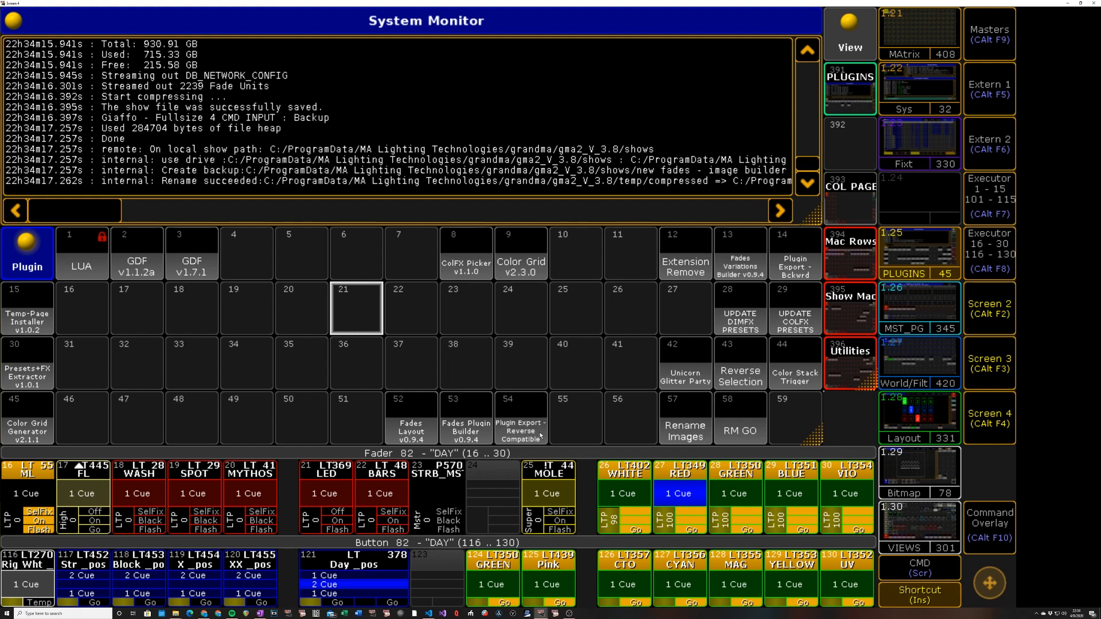
{"action": "mouse_move", "coordinate": [474, 385]}
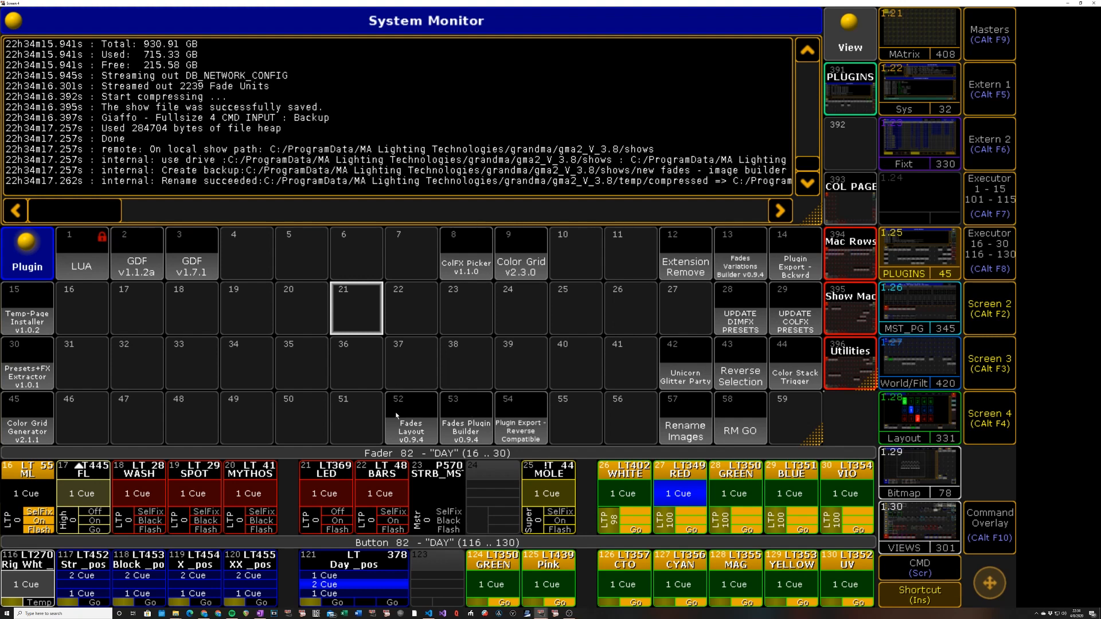
{"action": "mouse_move", "coordinate": [418, 422]}
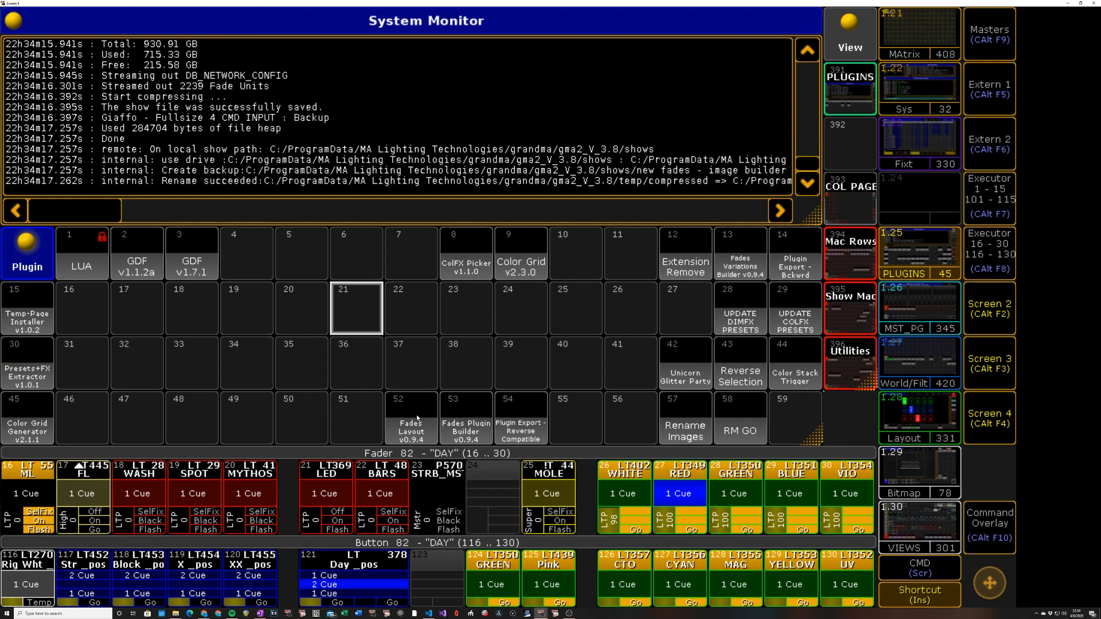
{"action": "mouse_move", "coordinate": [436, 410]}
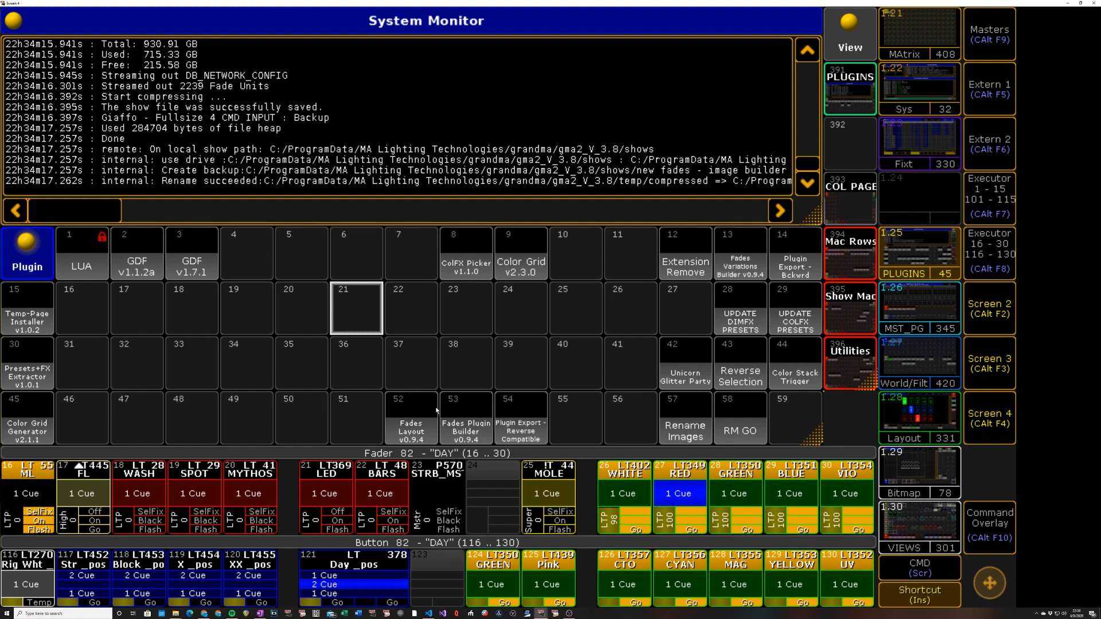
{"action": "mouse_move", "coordinate": [436, 412]}
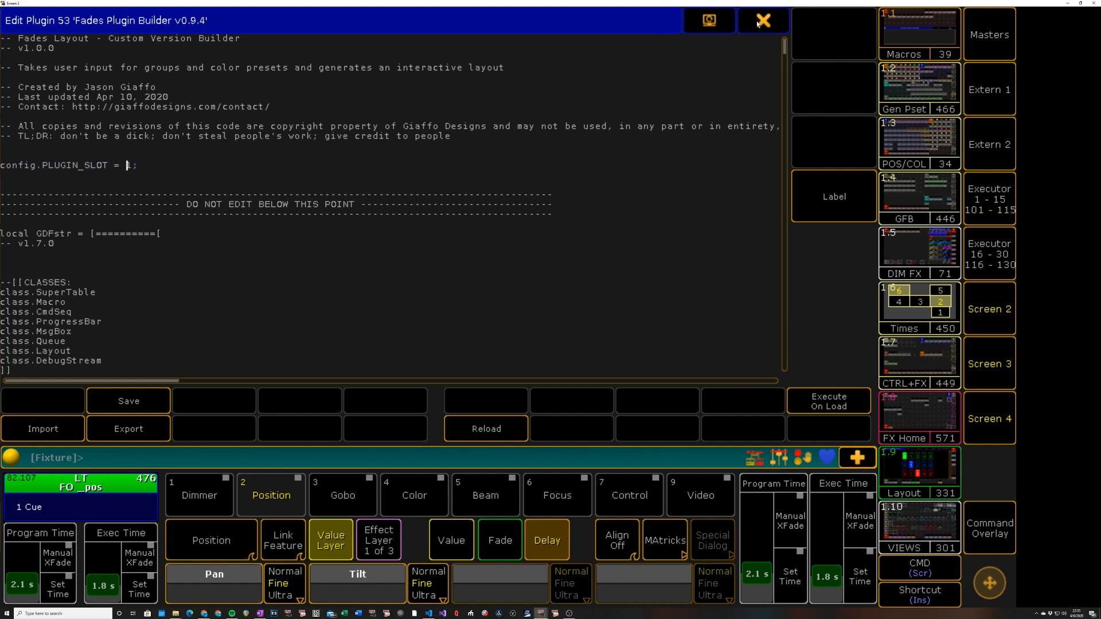
Open plugin 53 'Fades Plugin Builder v0.9.4' for editing its Lua source
{"action": "left_click", "coordinate": [764, 19]}
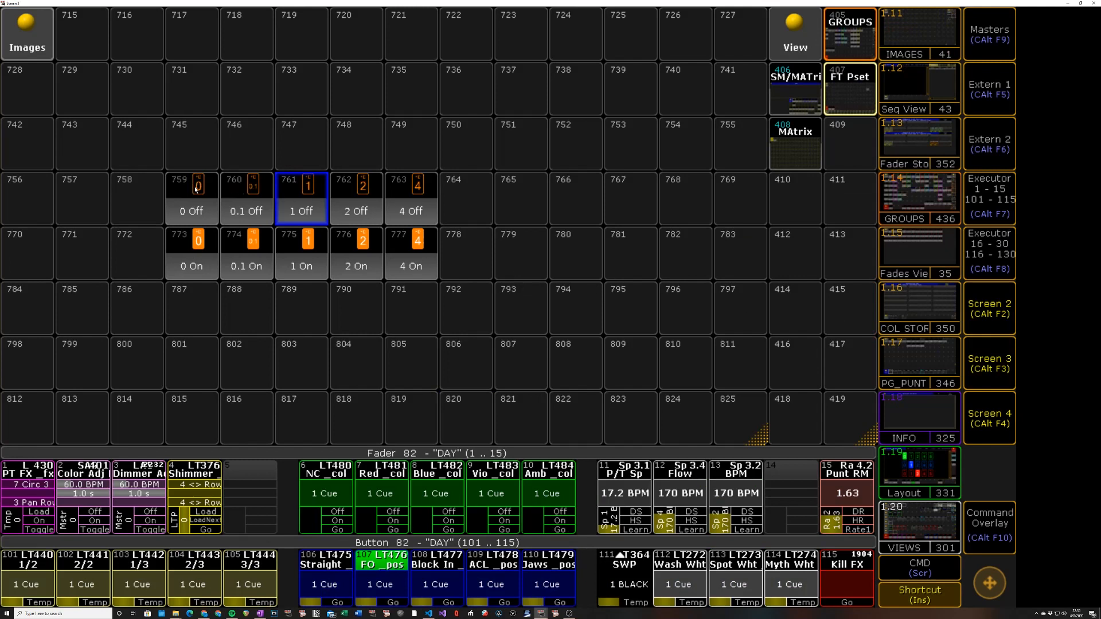
{"action": "mouse_move", "coordinate": [217, 187]}
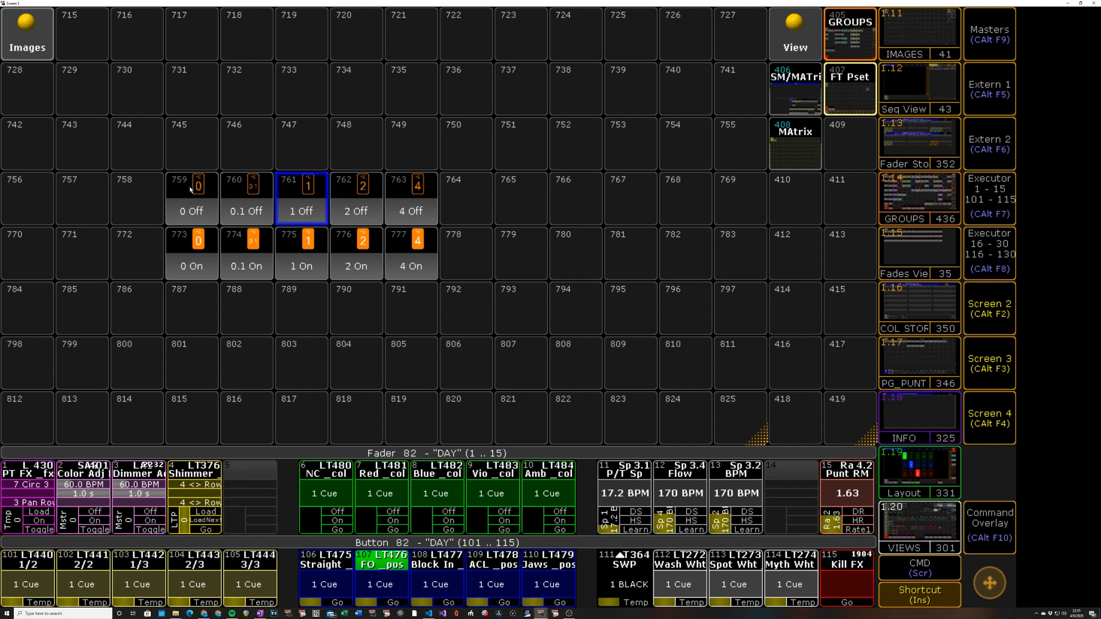
{"action": "mouse_move", "coordinate": [200, 174]}
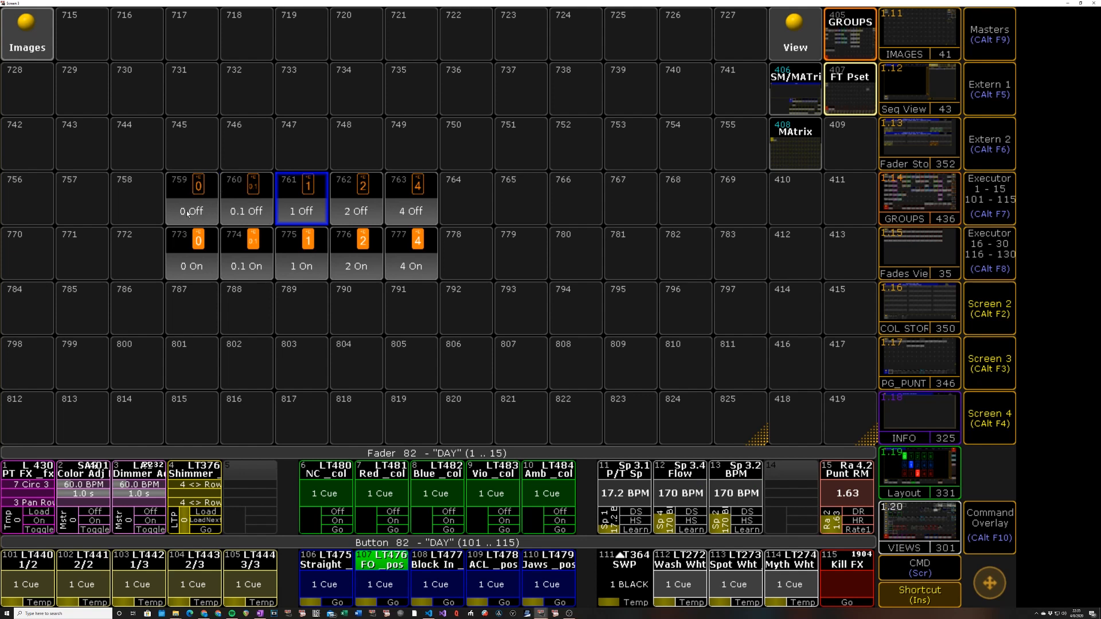
{"action": "mouse_move", "coordinate": [192, 220]}
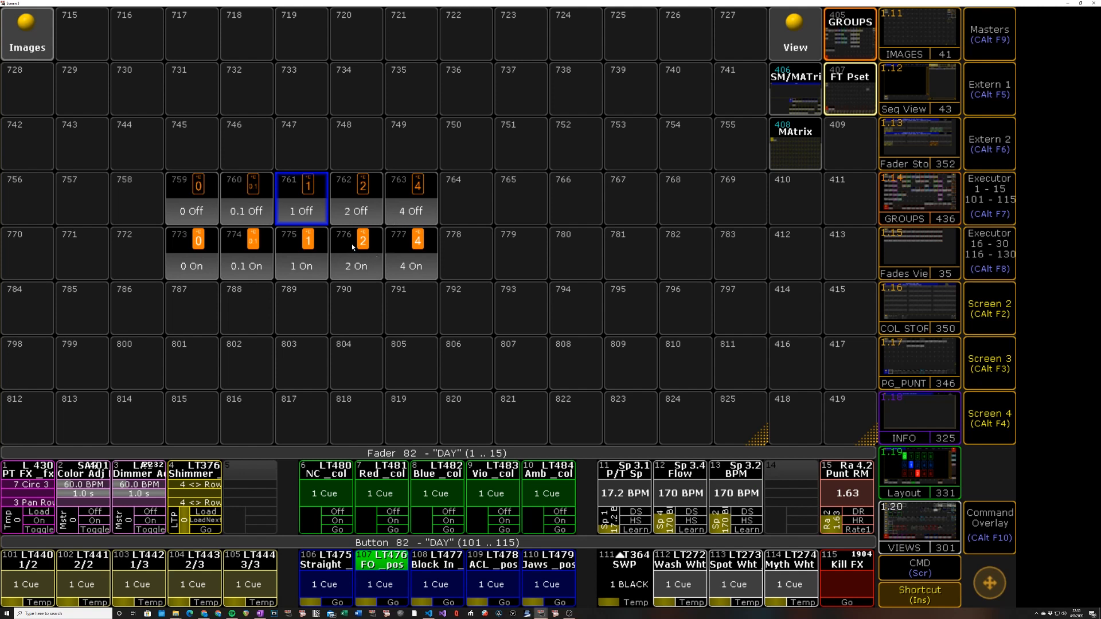
{"action": "mouse_move", "coordinate": [334, 211]}
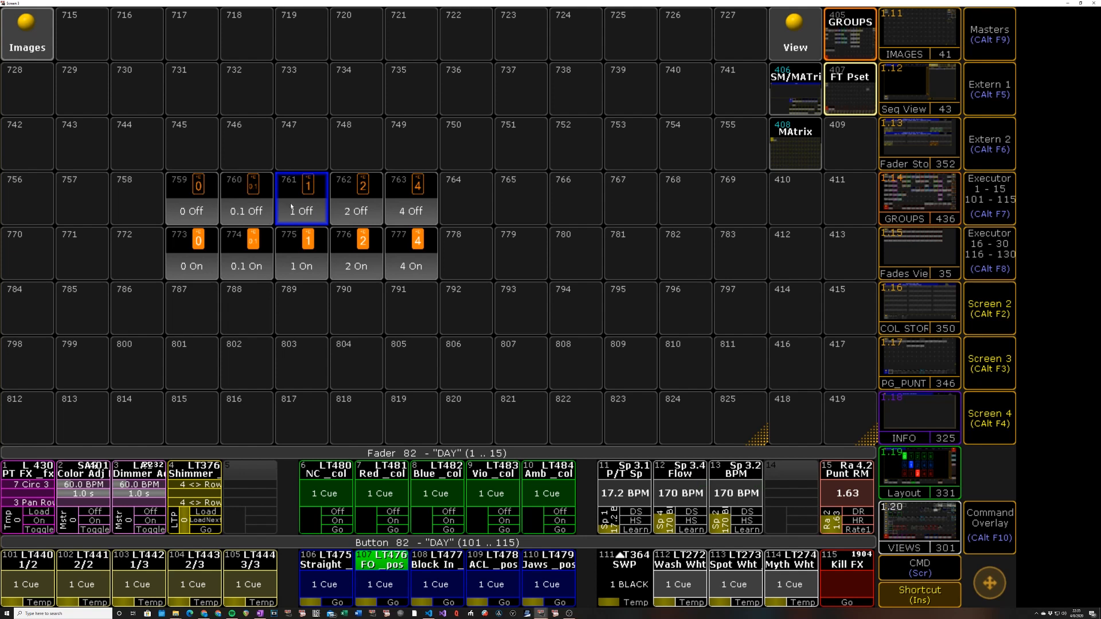
{"action": "mouse_move", "coordinate": [298, 238]}
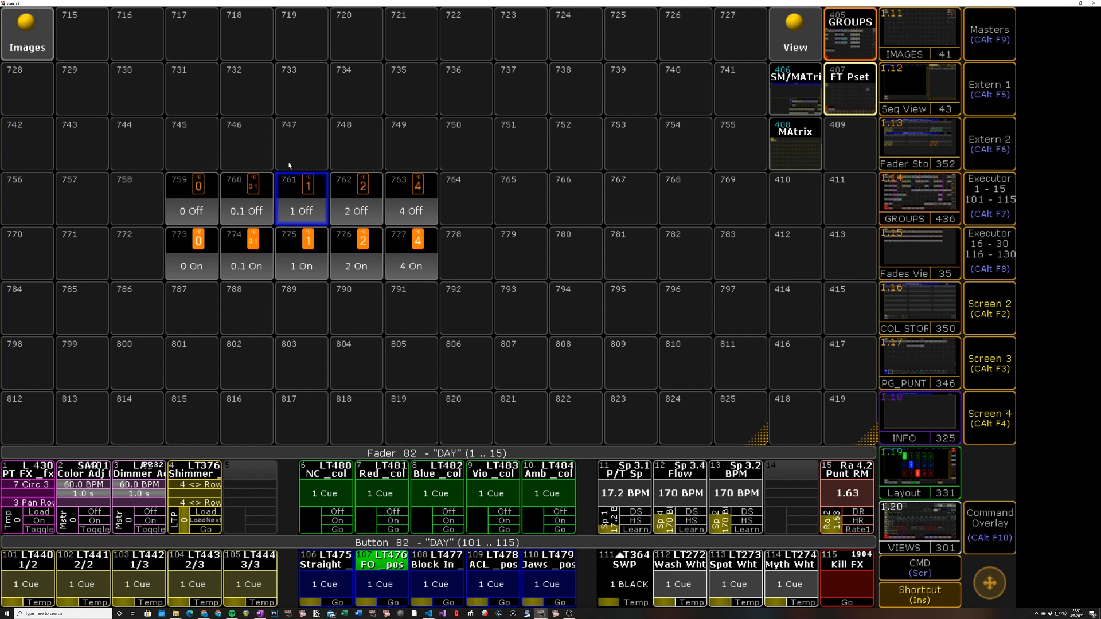
{"action": "mouse_move", "coordinate": [193, 219]}
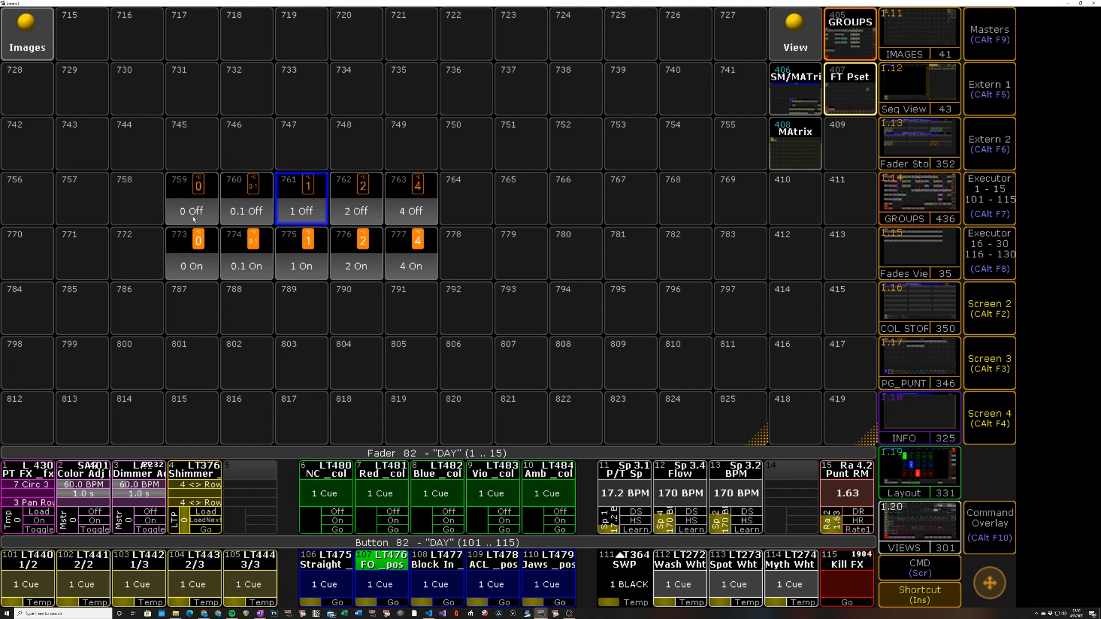
{"action": "mouse_move", "coordinate": [196, 219]}
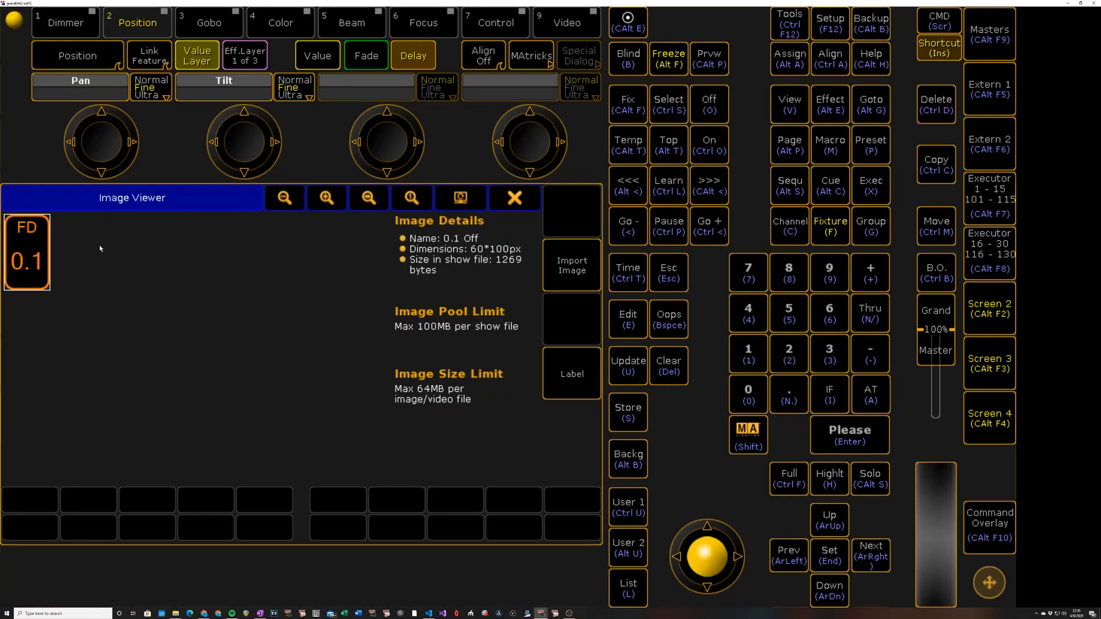
{"action": "mouse_move", "coordinate": [237, 218]}
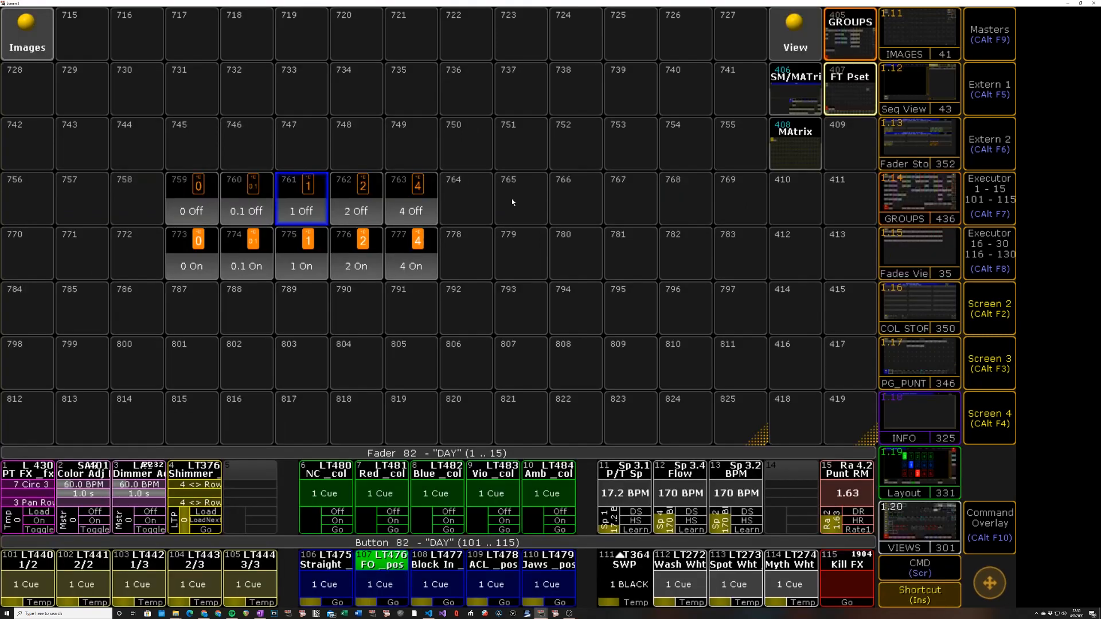
{"action": "mouse_move", "coordinate": [394, 200]}
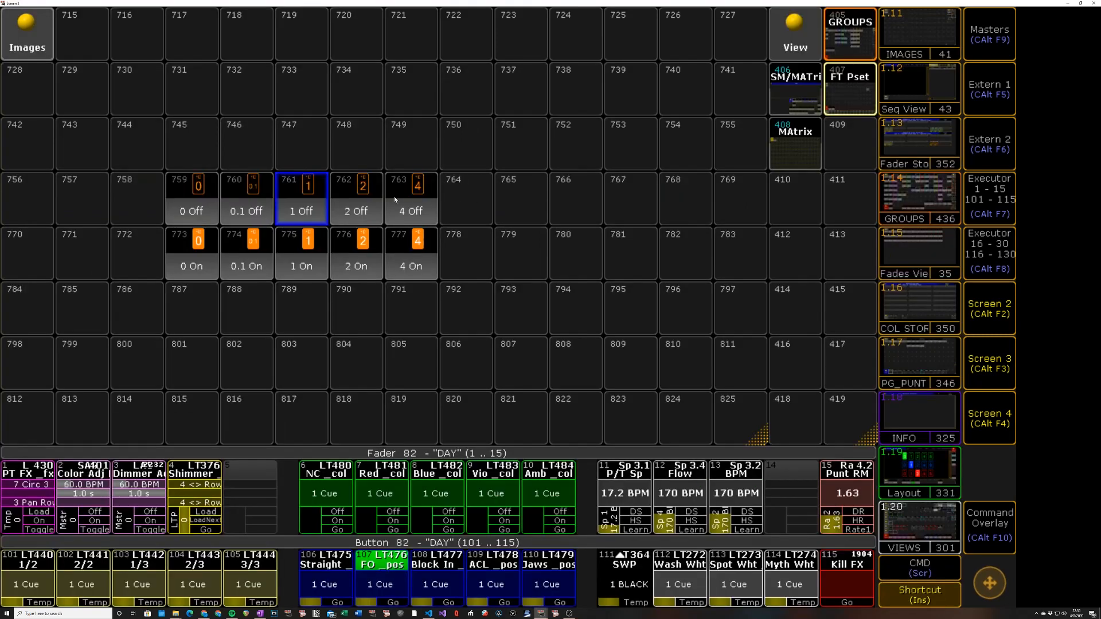
{"action": "mouse_move", "coordinate": [181, 187]}
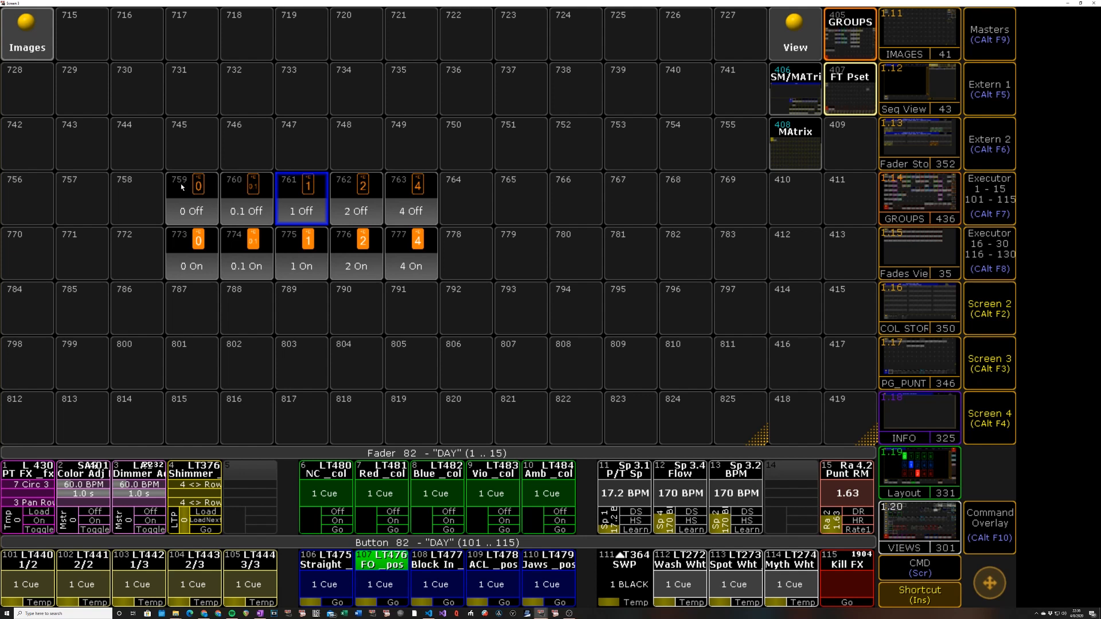
{"action": "mouse_move", "coordinate": [237, 205]}
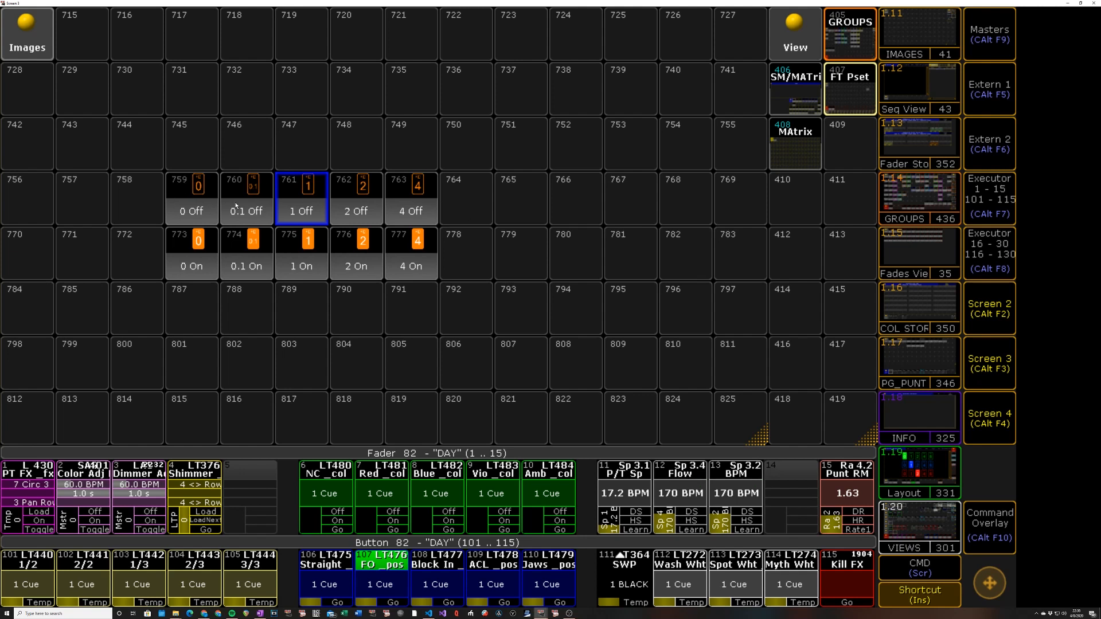
{"action": "mouse_move", "coordinate": [177, 185]}
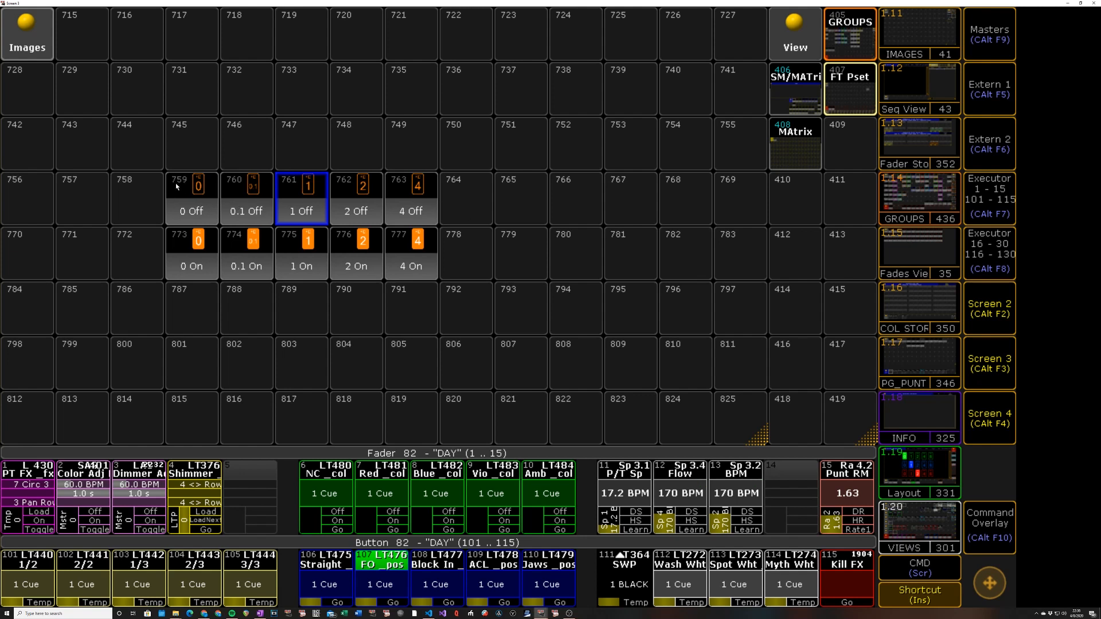
{"action": "mouse_move", "coordinate": [172, 184]}
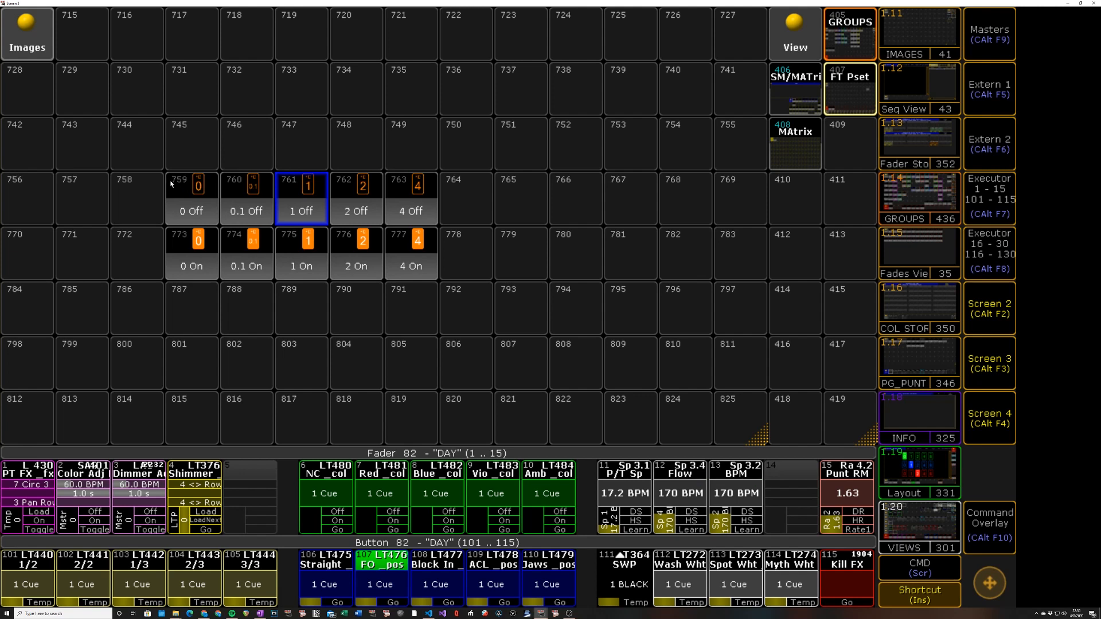
{"action": "mouse_move", "coordinate": [402, 240]}
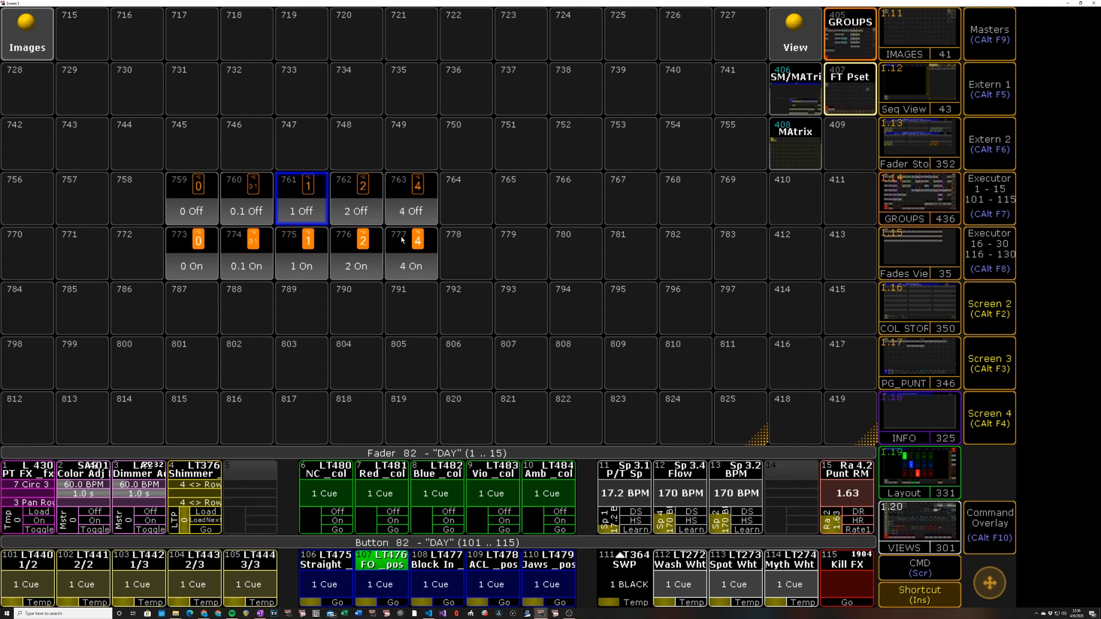
{"action": "mouse_move", "coordinate": [550, 218]}
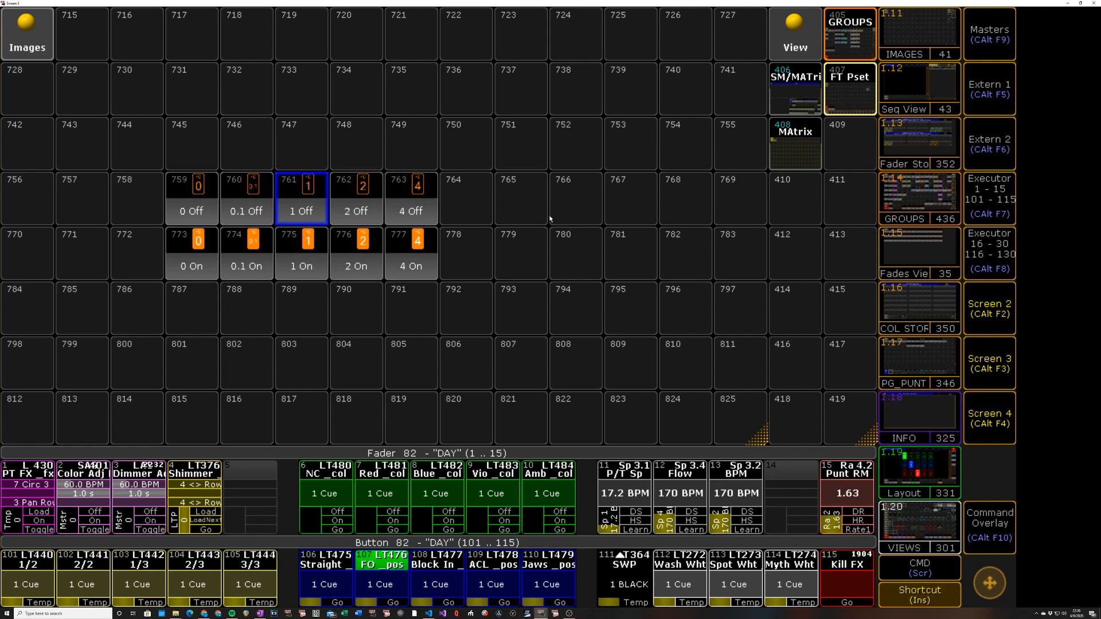
{"action": "mouse_move", "coordinate": [452, 215]}
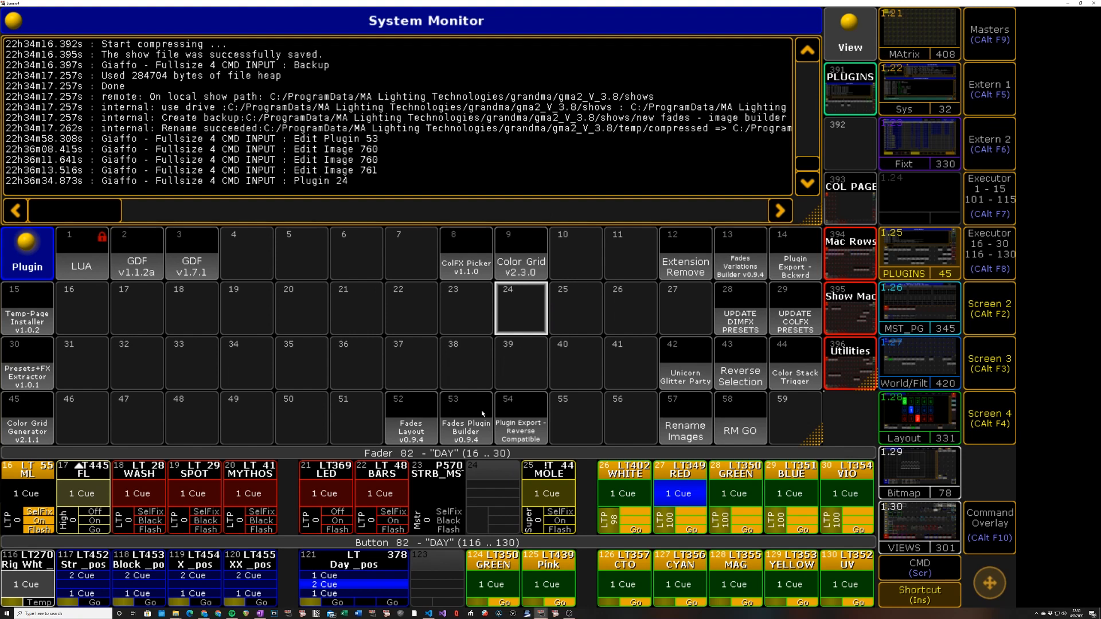
Run the builder and create a plugin named 'Fades Short Orange', confirming the images and the Plugin Written message
{"action": "left_click", "coordinate": [466, 417]}
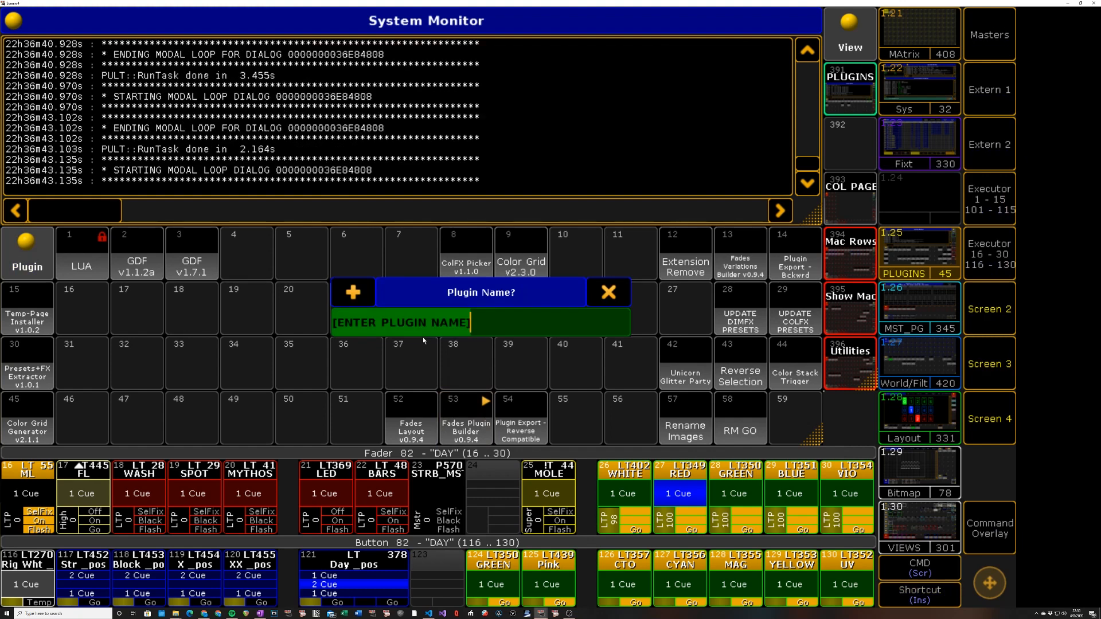
{"action": "type", "text": "Fades"}
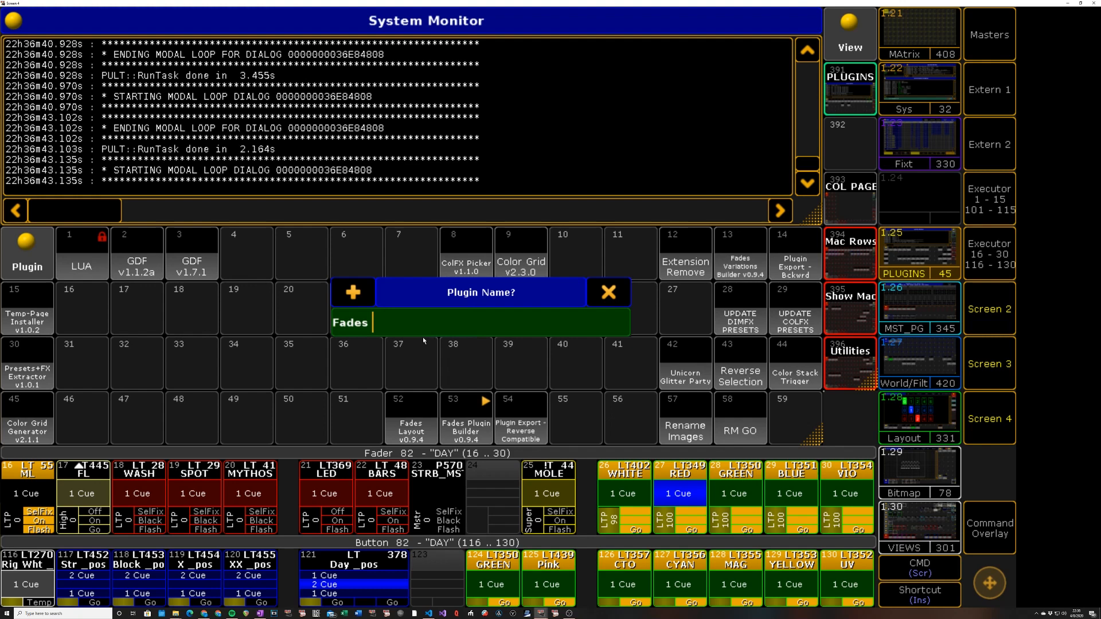
{"action": "type", "text": "Short Or"}
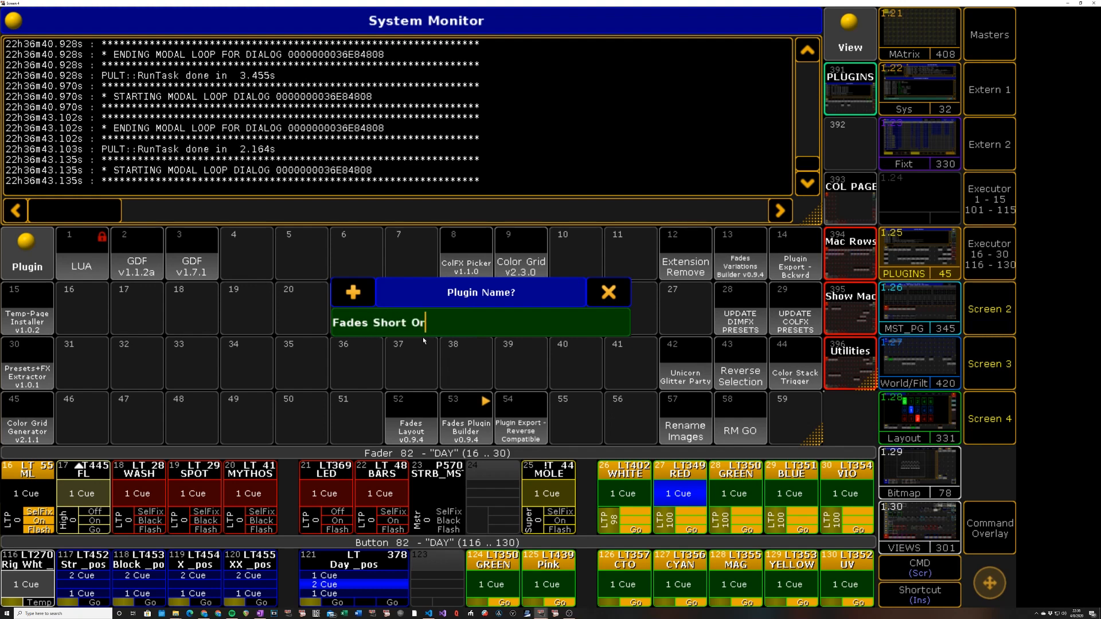
{"action": "type", "text": "ange"}
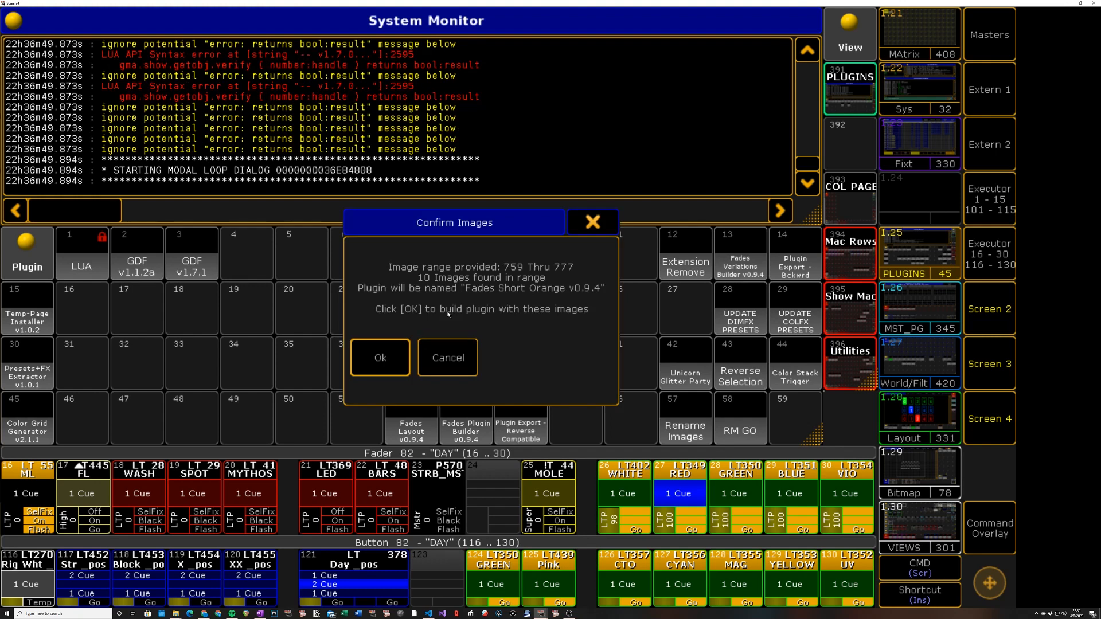
{"action": "mouse_move", "coordinate": [421, 305]}
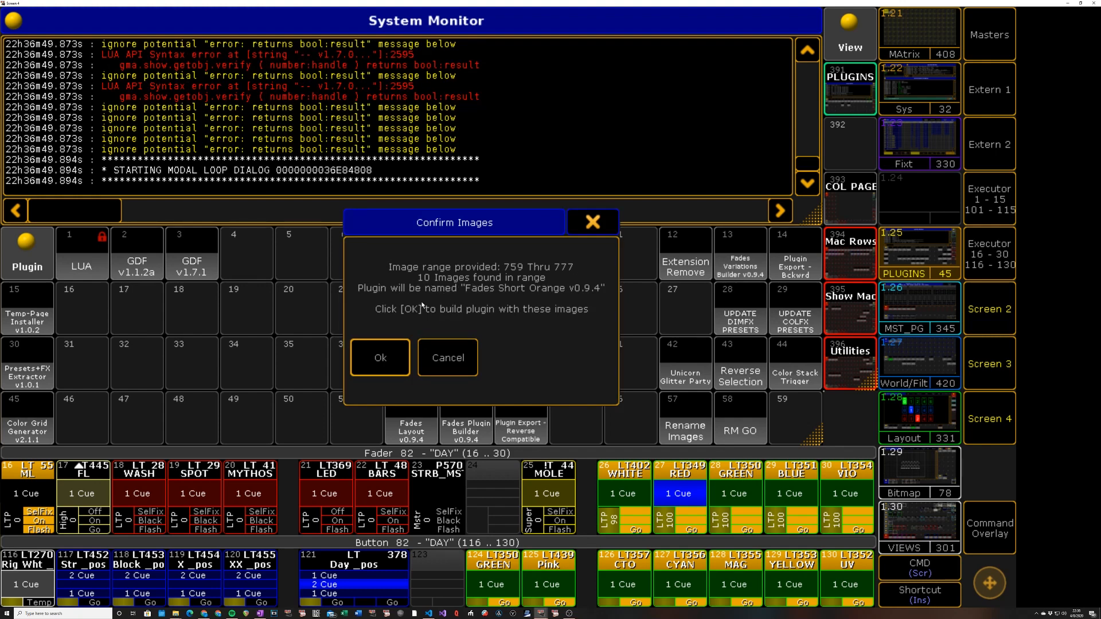
{"action": "mouse_move", "coordinate": [590, 295]}
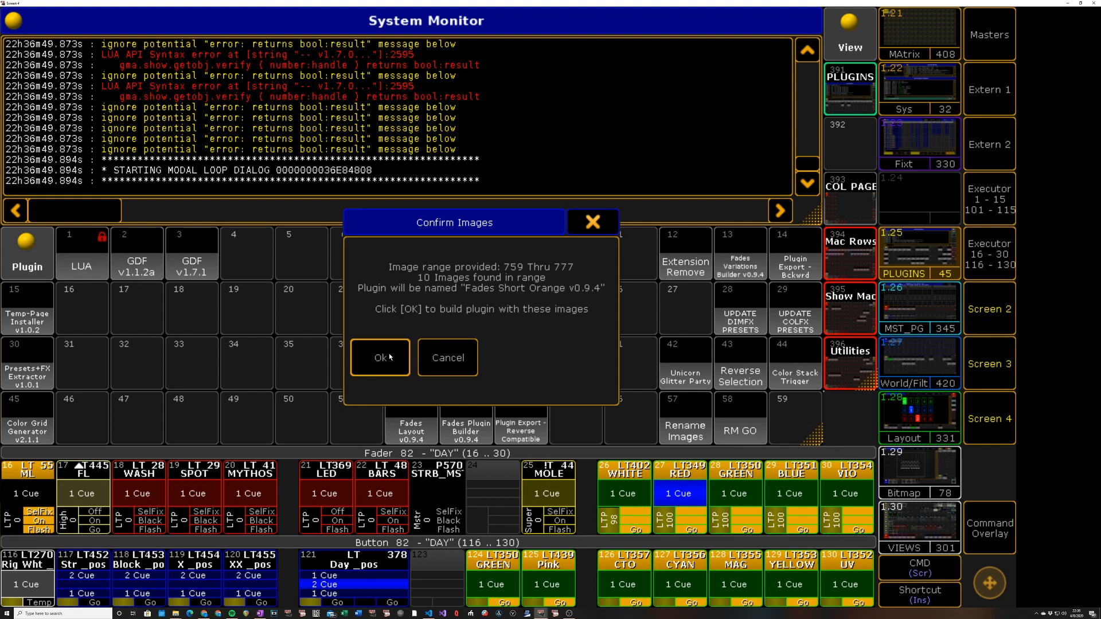
{"action": "left_click", "coordinate": [380, 358]}
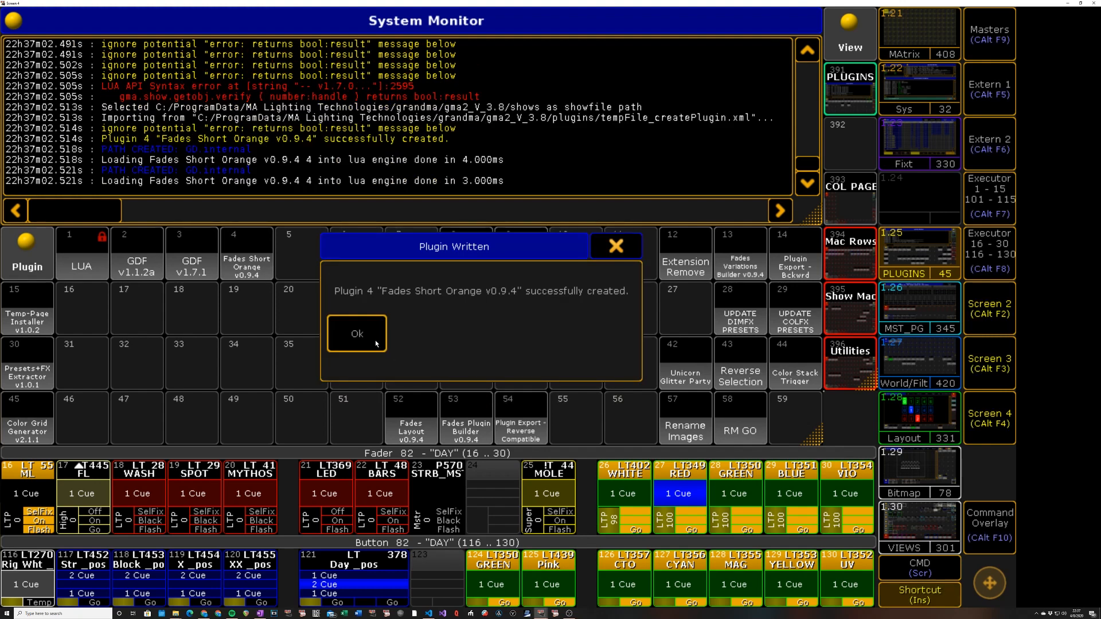
{"action": "left_click", "coordinate": [357, 332]}
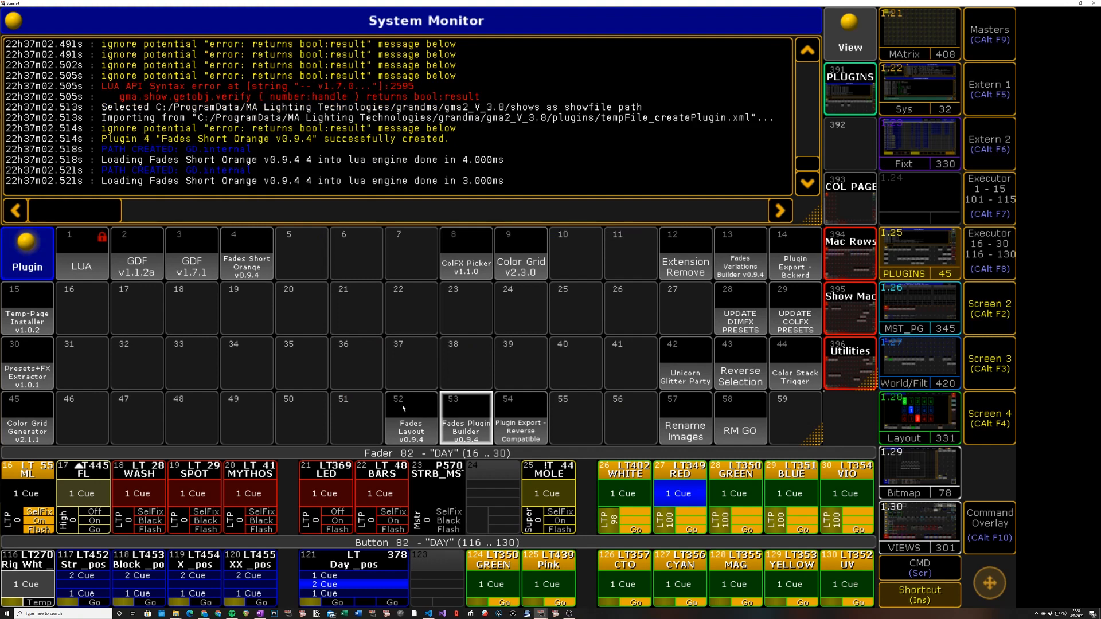
{"action": "mouse_move", "coordinate": [406, 429]}
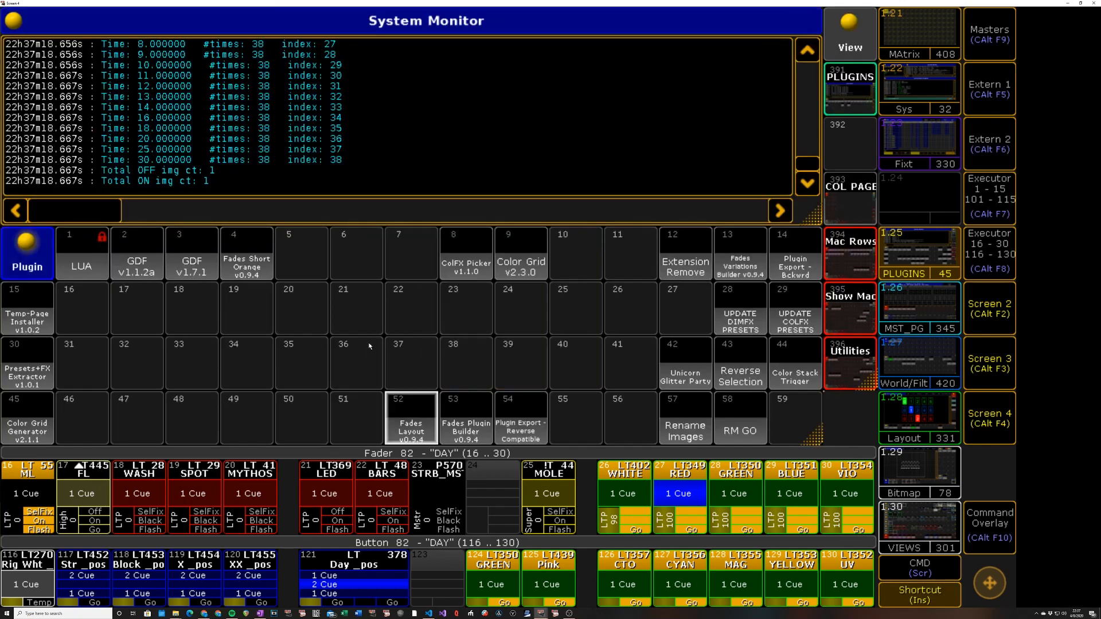
Run the Fades Short Orange plugin with fade time 0 so it stores images, macros and layout 13
{"action": "left_click", "coordinate": [245, 255]}
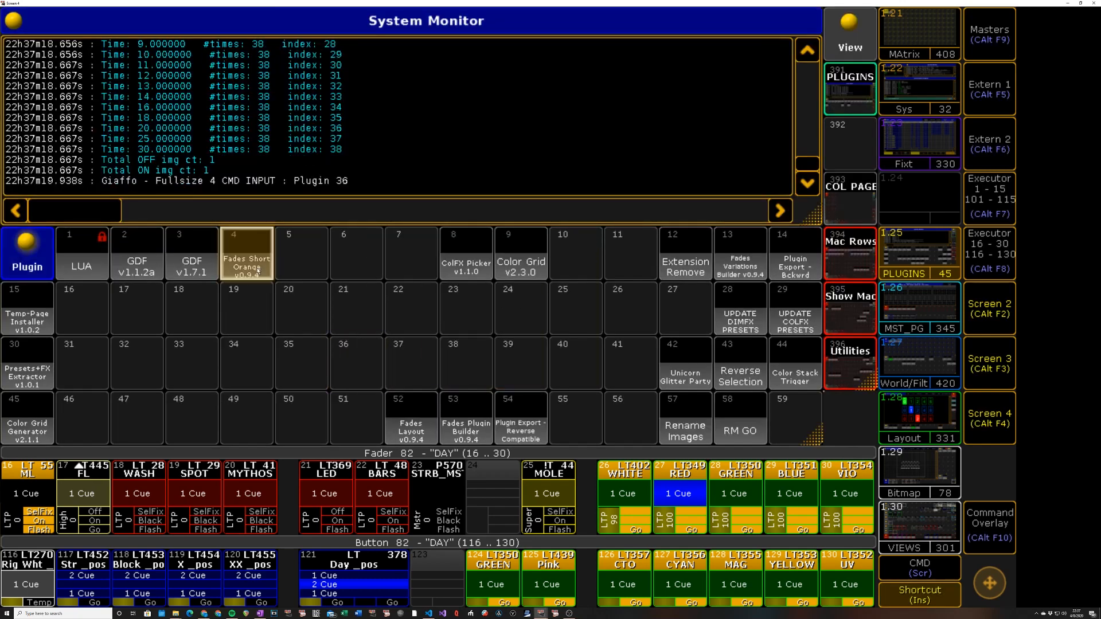
{"action": "left_click", "coordinate": [246, 256]}
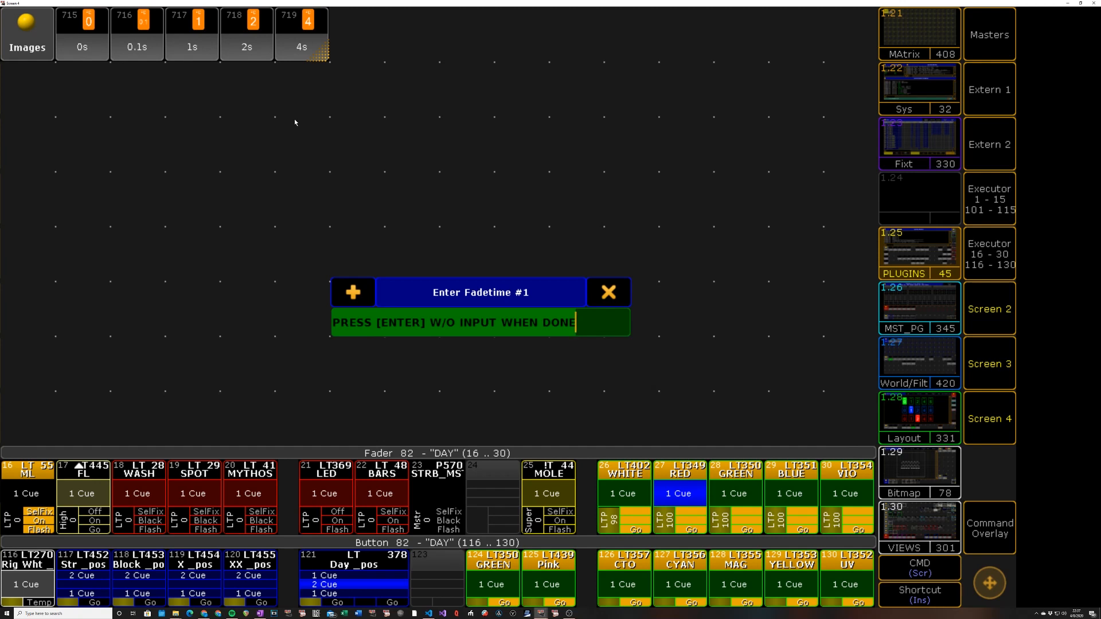
{"action": "type", "text": "0"}
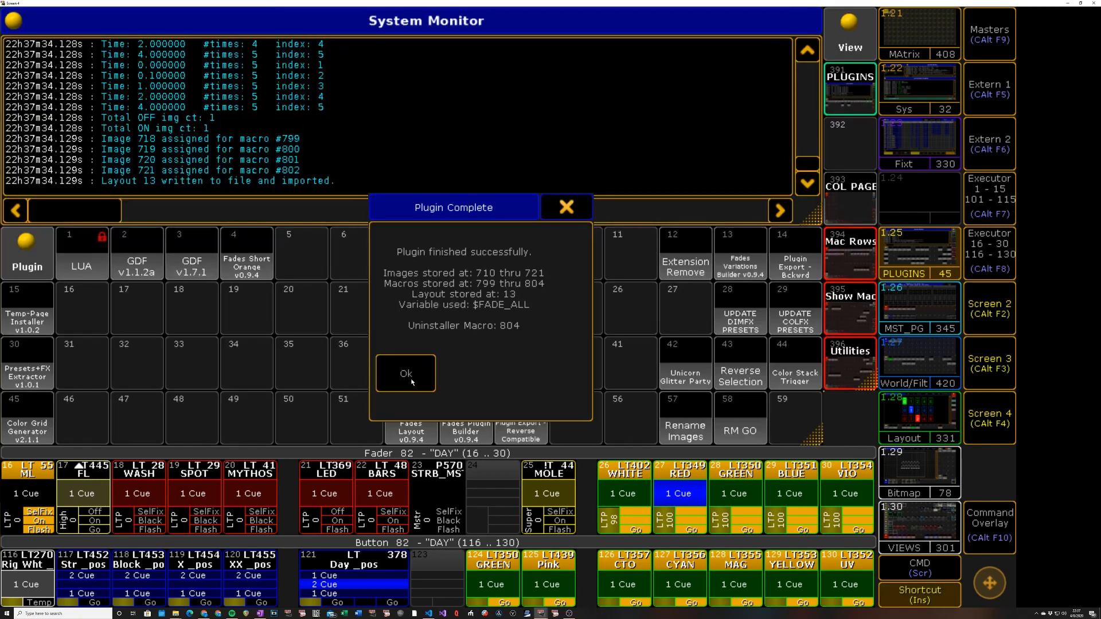
Dismiss Plugin Complete and show layout 13 'ALL Fade Macros' with orange FD 0, 1, 2, 4 buttons
{"action": "left_click", "coordinate": [407, 373]}
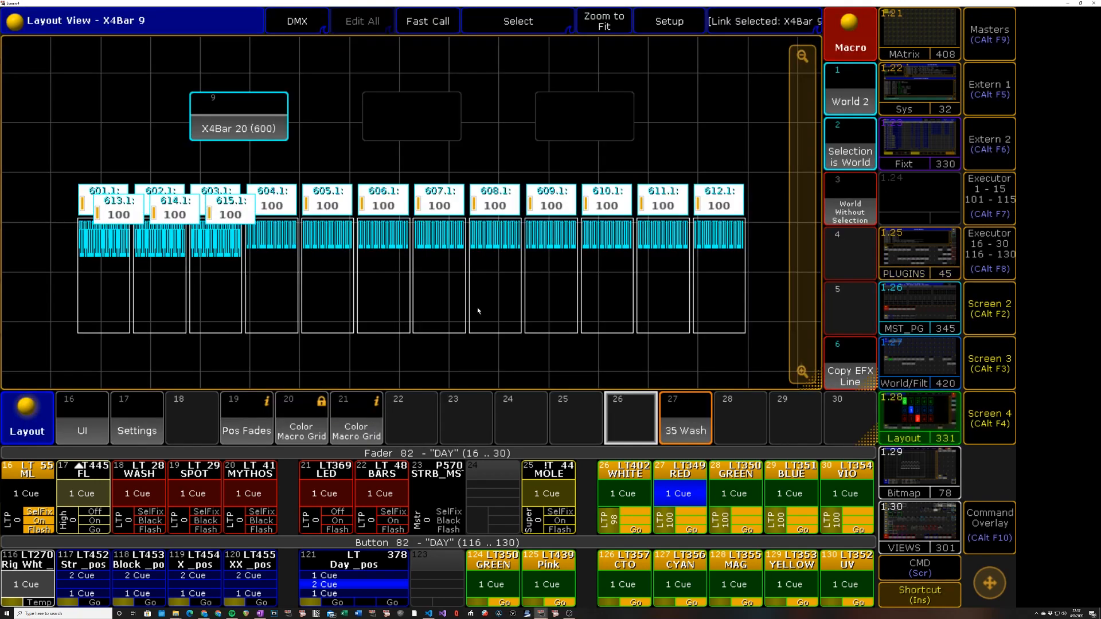
{"action": "left_click", "coordinate": [739, 418]}
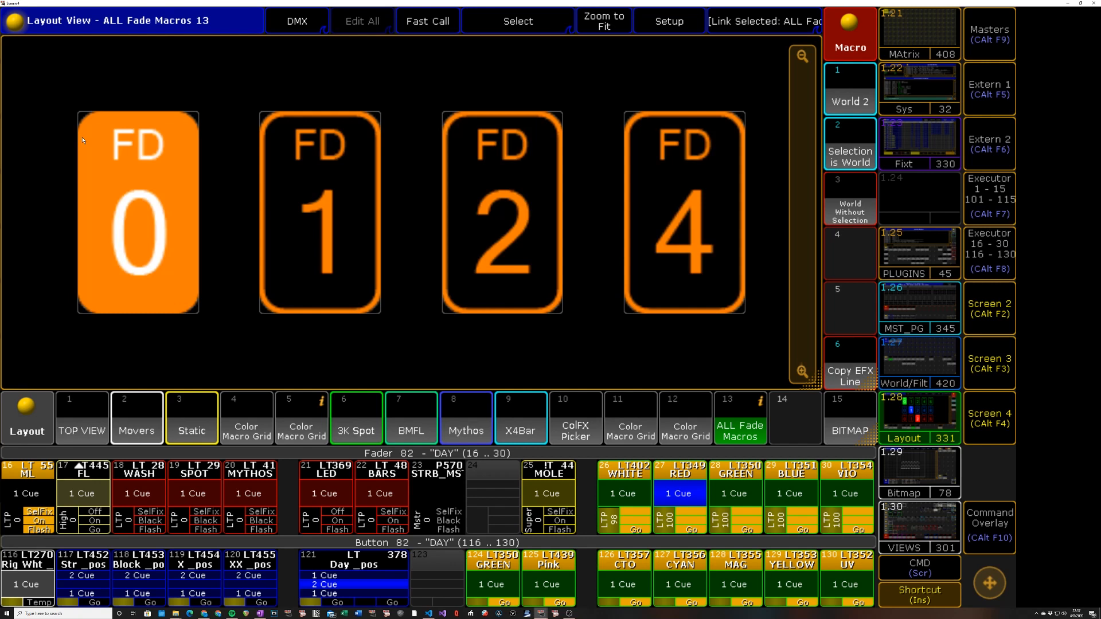
{"action": "mouse_move", "coordinate": [1094, 446]}
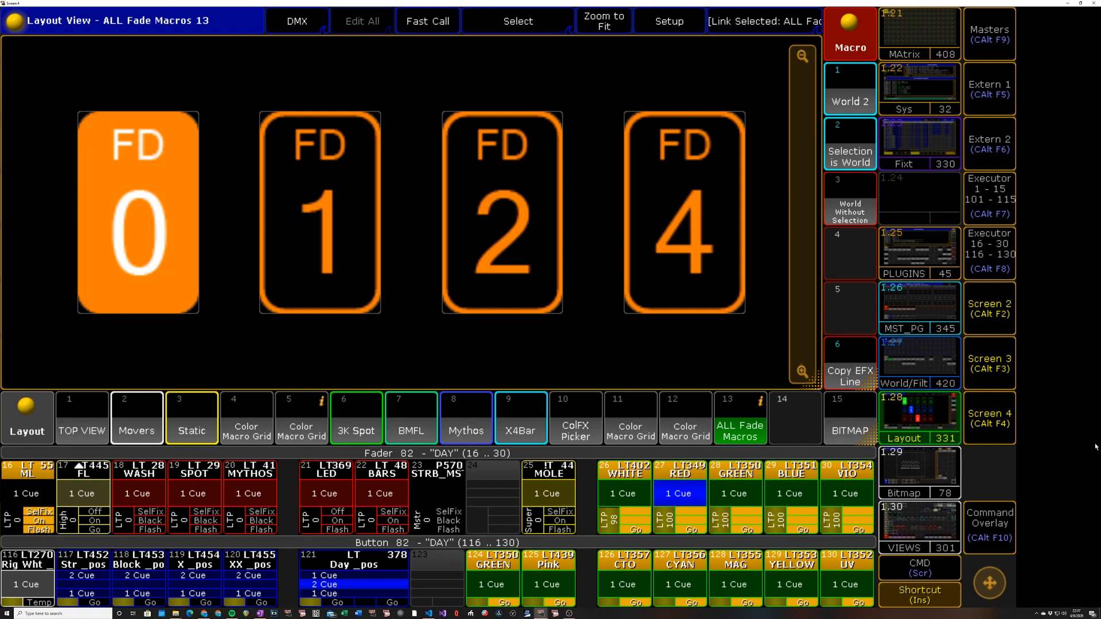
{"action": "mouse_move", "coordinate": [995, 421]}
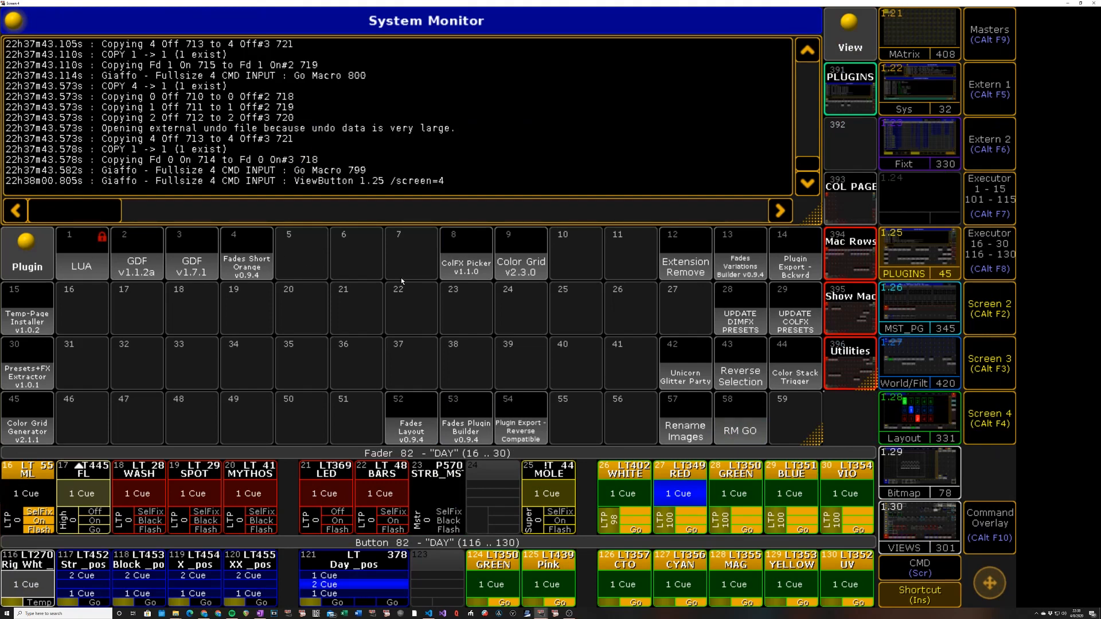
{"action": "mouse_move", "coordinate": [523, 395]}
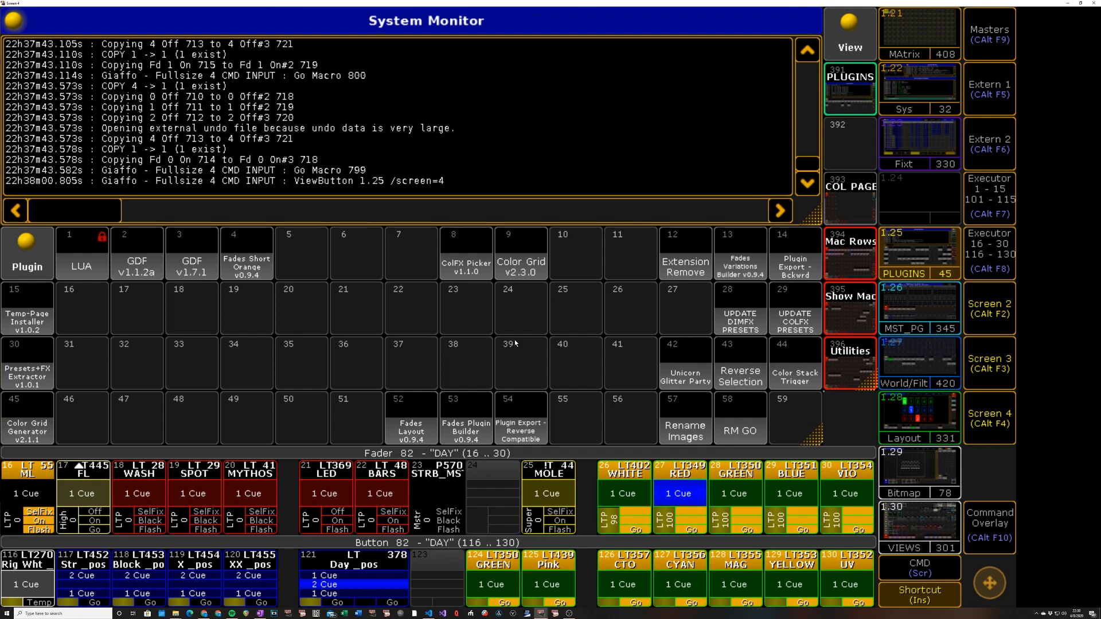
{"action": "mouse_move", "coordinate": [518, 421]}
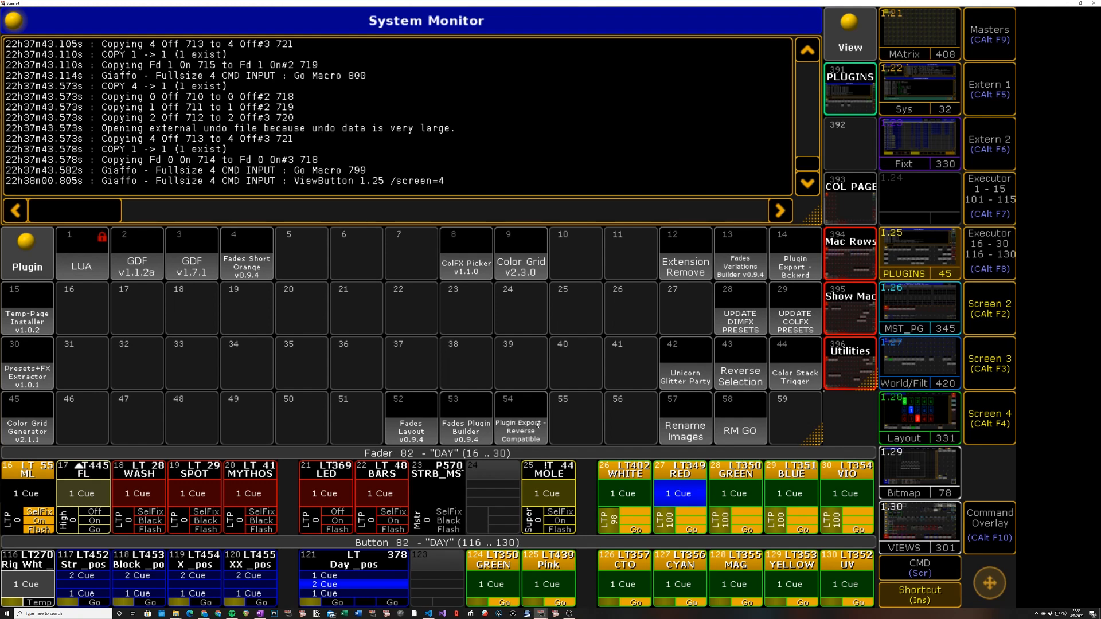
Run Plugin Export - Reverse Compatible, keeping the name 'Fades Short Orange v0.9.4'
{"action": "left_click", "coordinate": [521, 418]}
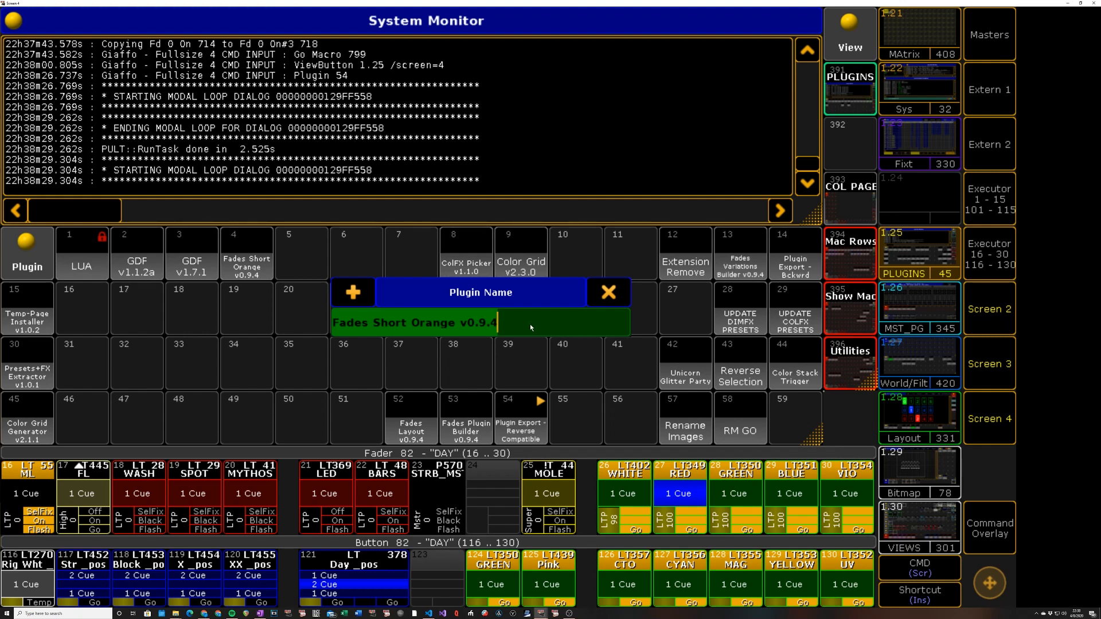
{"action": "left_click", "coordinate": [608, 292]}
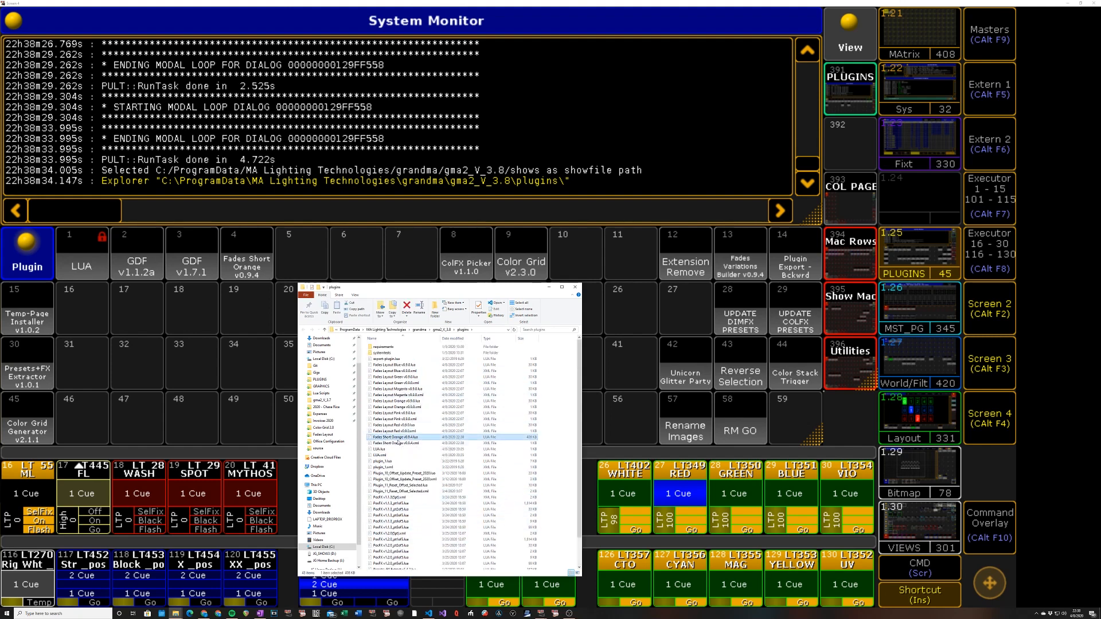
Open 'Fades Short Orange v0.9.4.xml' in VS Code and select its major_vers and minor_vers values
{"action": "left_click", "coordinate": [394, 443]}
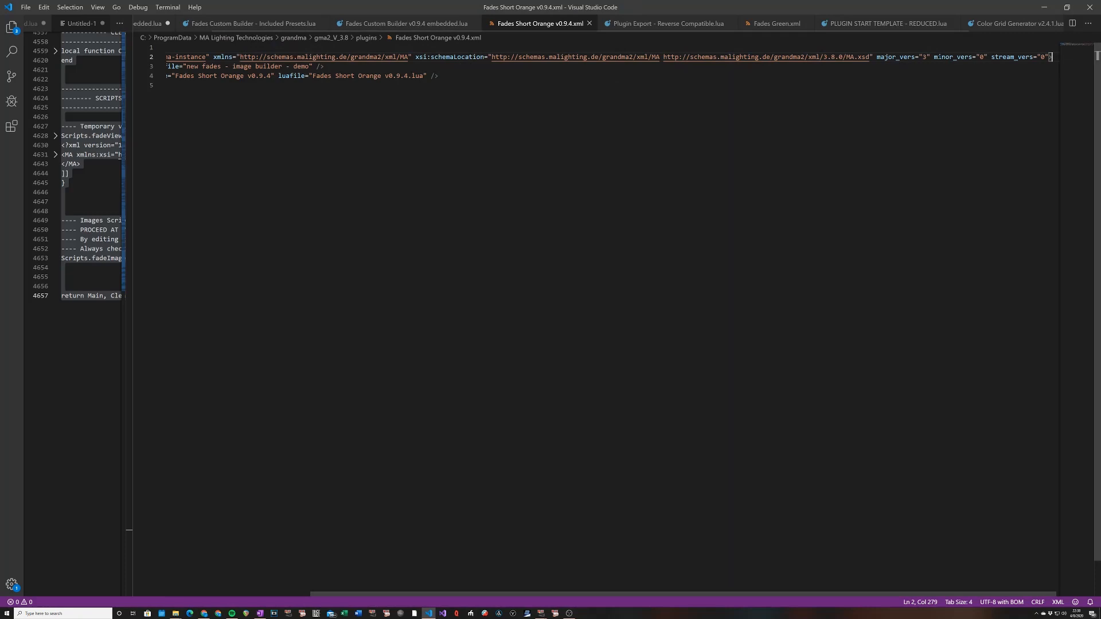
{"action": "left_click_drag", "start_coordinate": [1052, 57], "coordinate": [920, 58]}
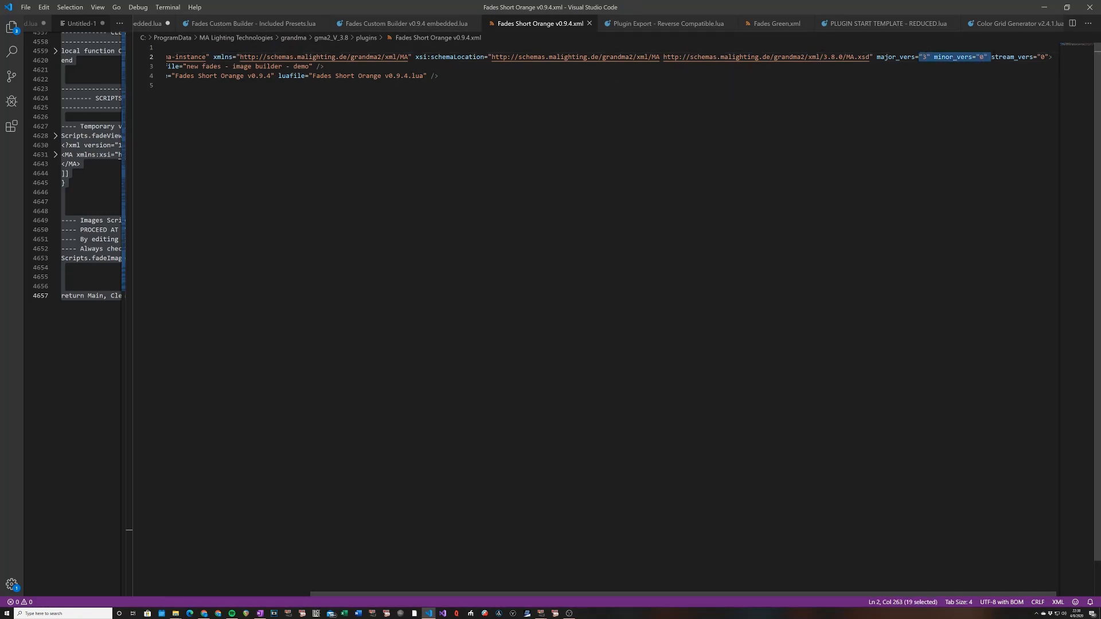